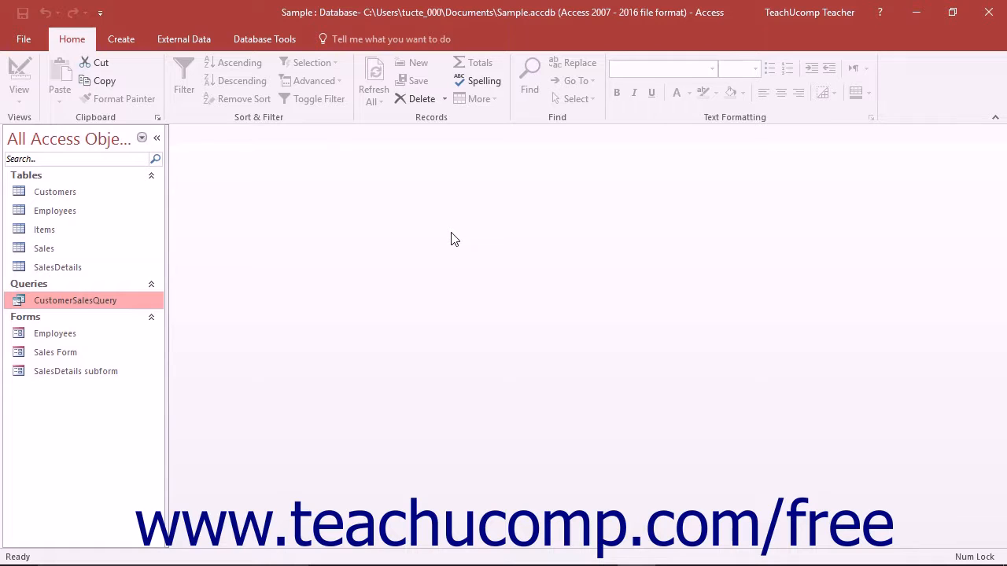
mouse_move(165, 70)
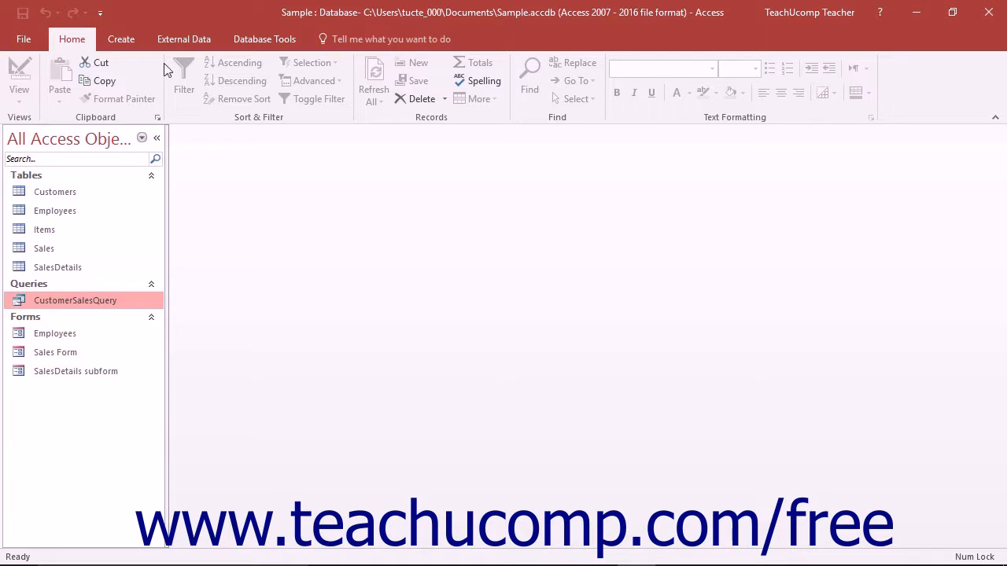
Step: Launch the Report Wizard on CustomerSalesQuery and add all four fields
click(121, 39)
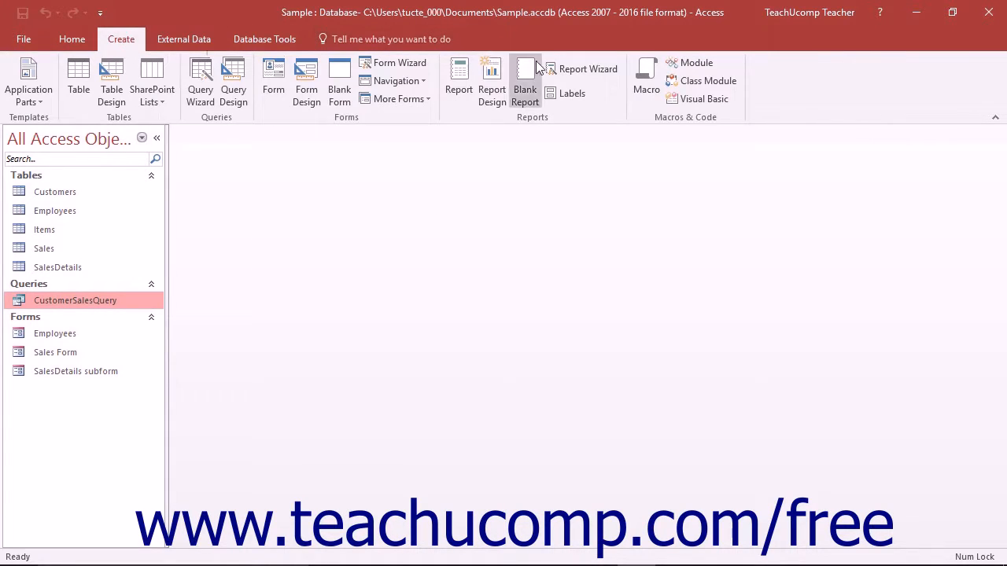
mouse_move(587, 69)
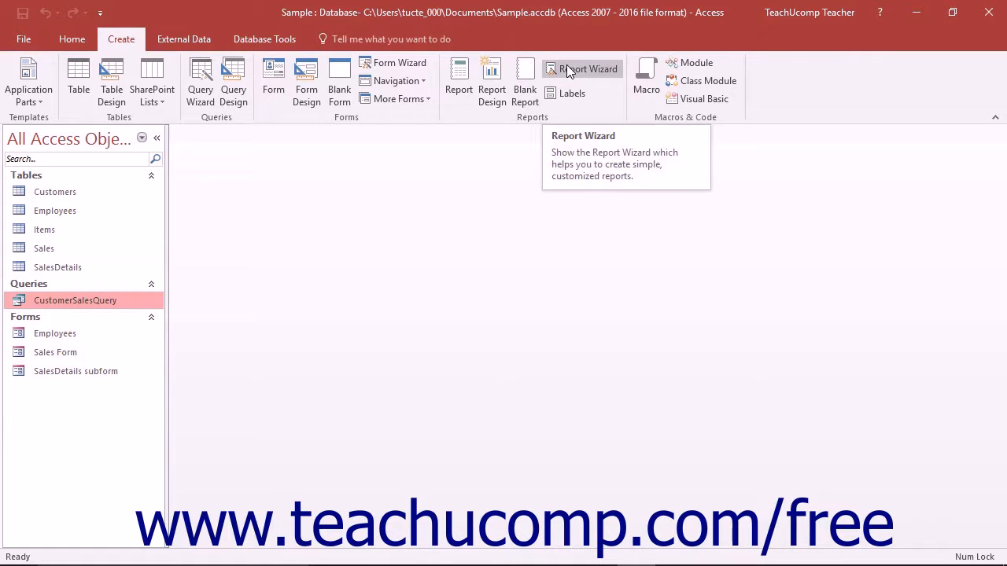
click(588, 69)
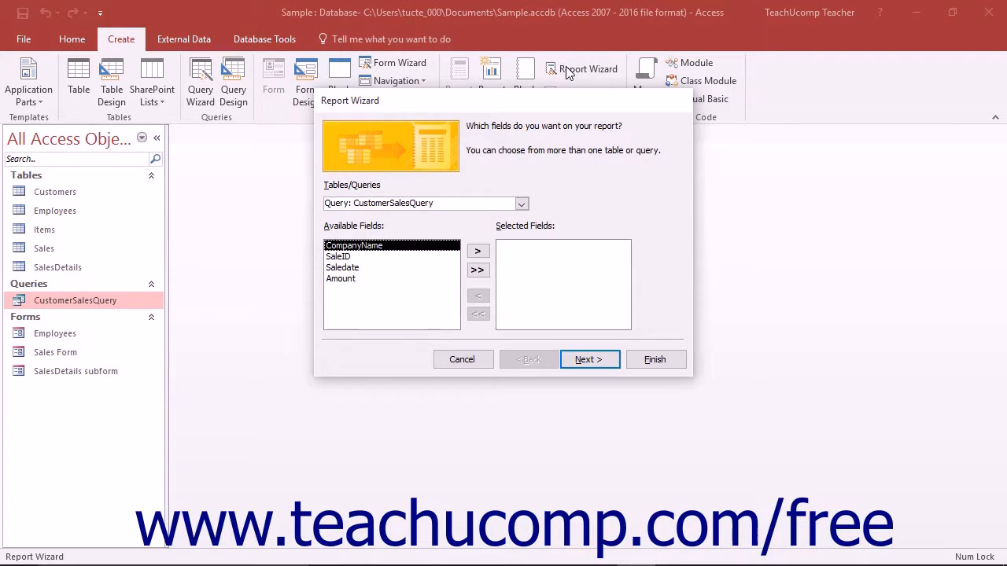
mouse_move(526, 202)
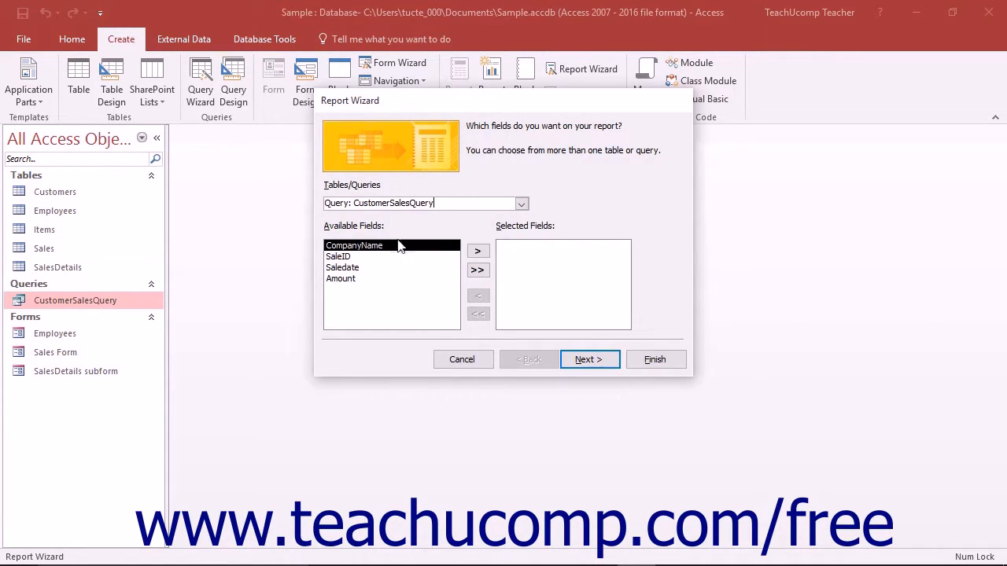
mouse_move(394, 250)
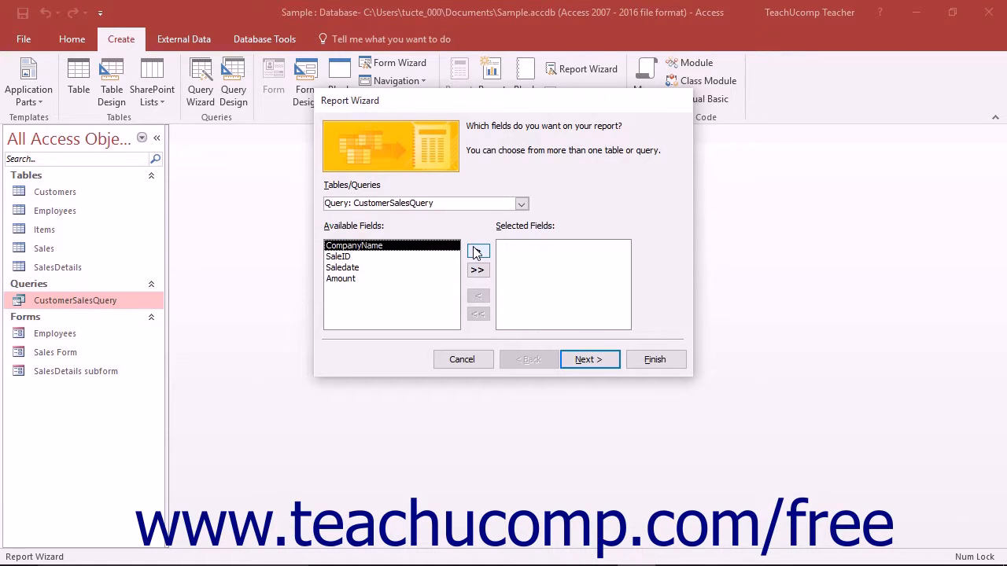
mouse_move(478, 270)
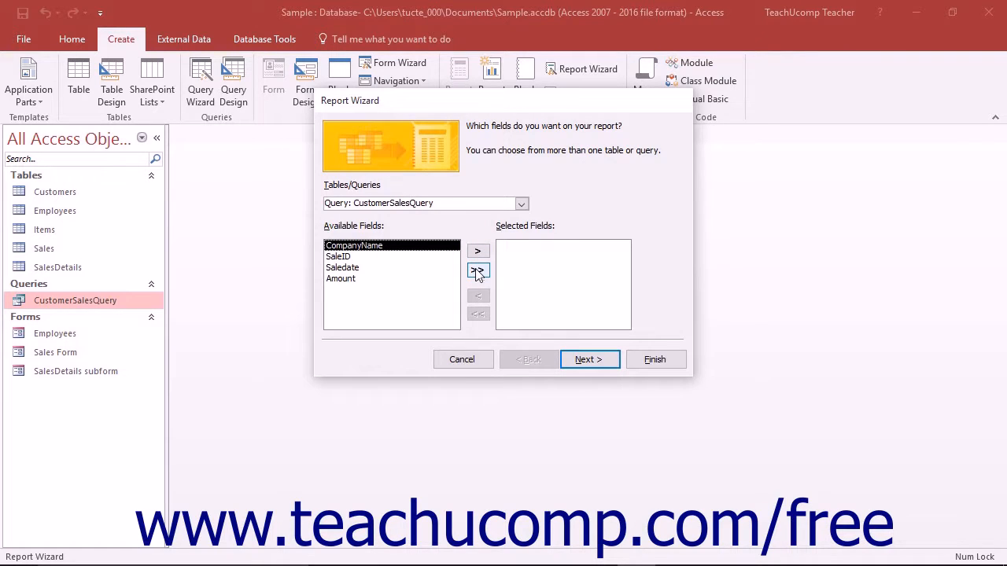
click(477, 271)
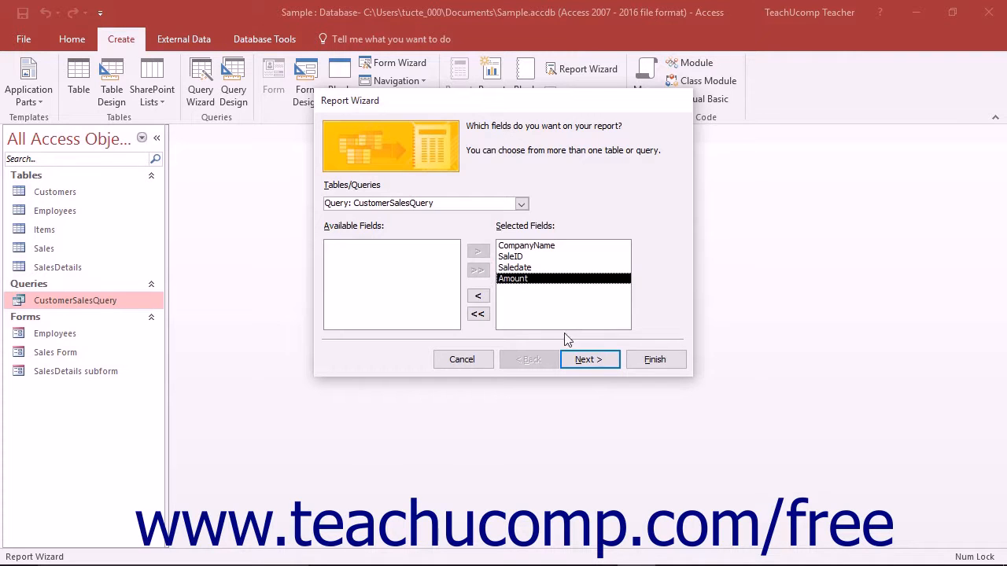
click(588, 360)
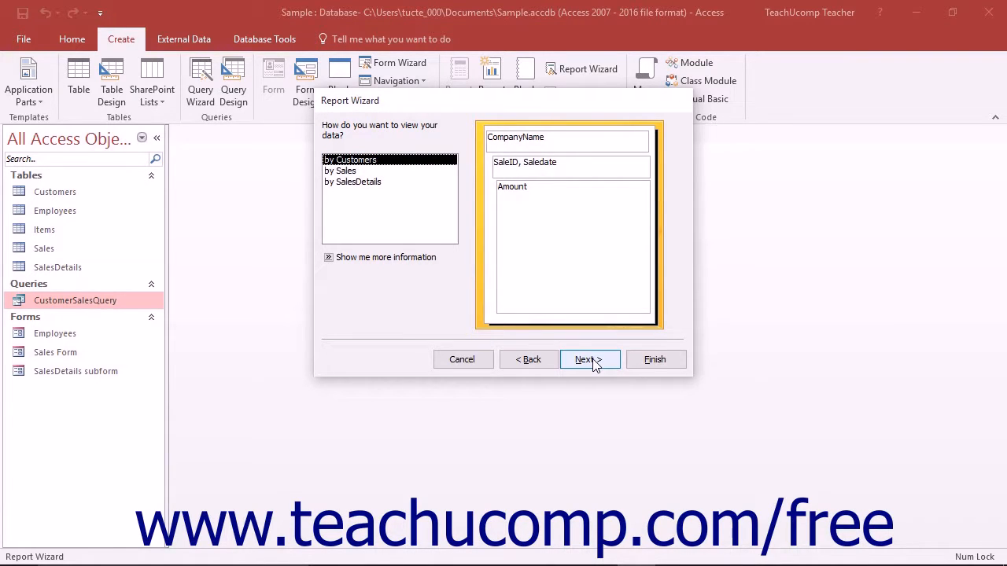
Step: Add SaleID as the grouping level with the Normal grouping interval
click(586, 360)
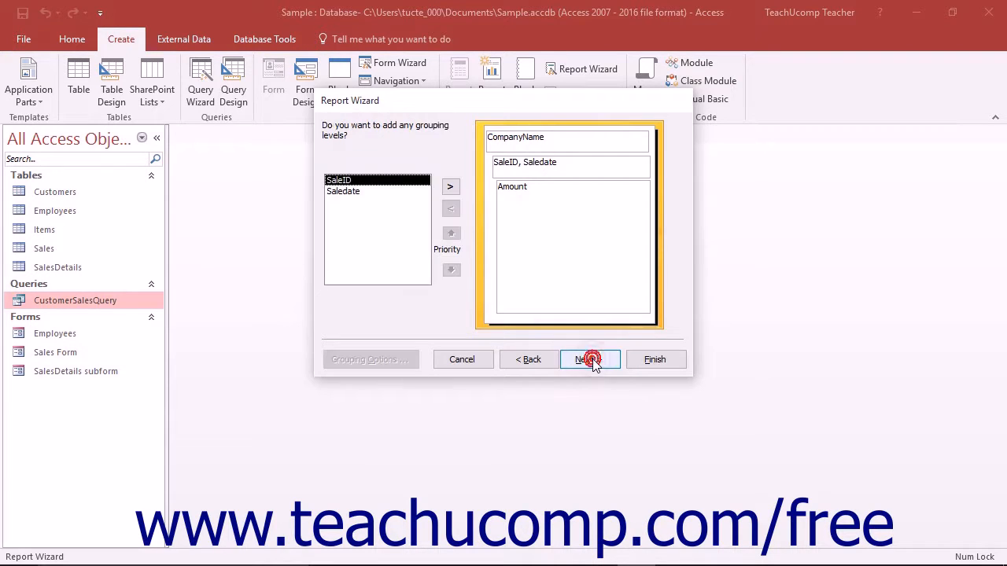
click(590, 359)
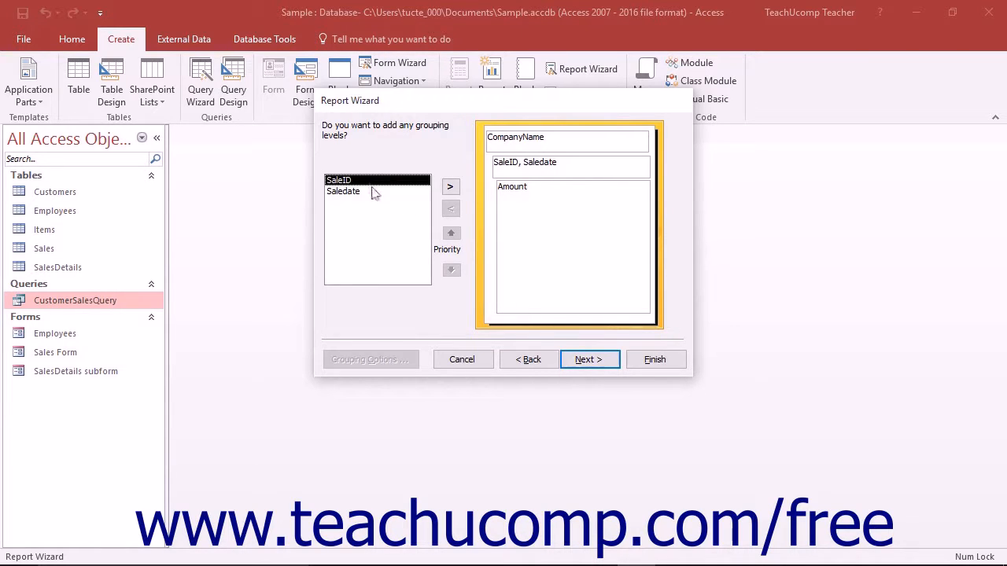
click(450, 186)
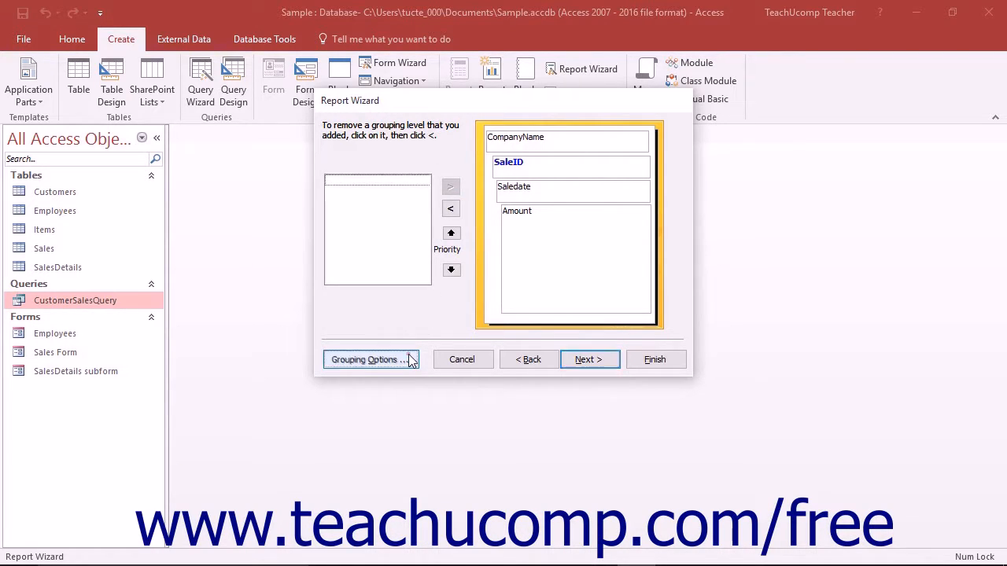
click(371, 359)
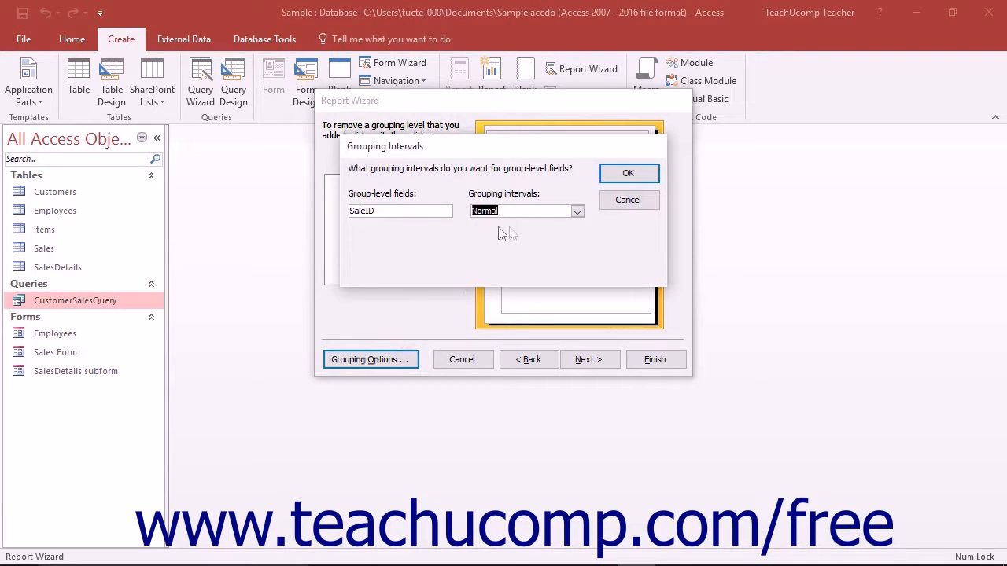
click(578, 211)
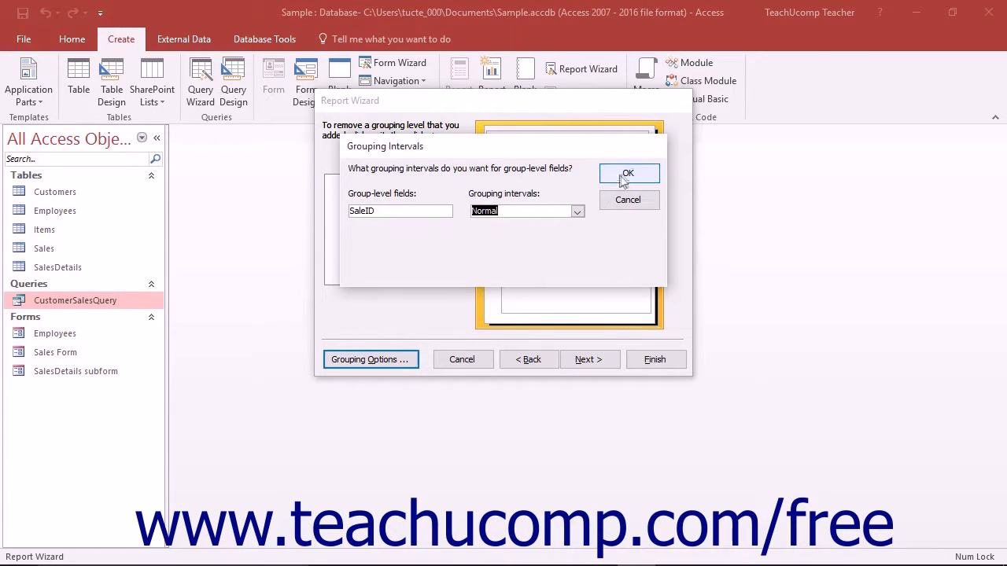
click(629, 174)
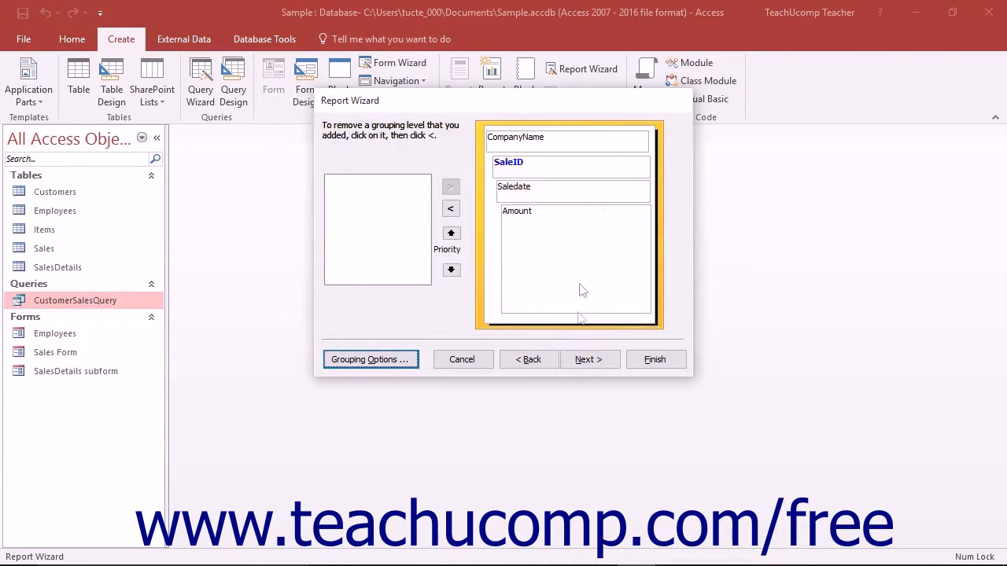
click(589, 360)
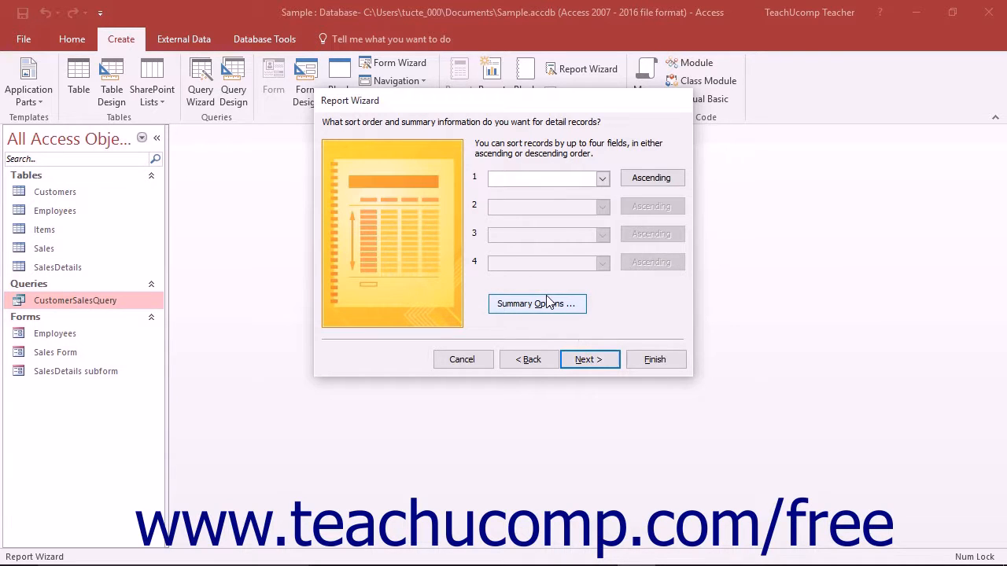
Step: Sort the detail records by Amount in descending order
click(603, 177)
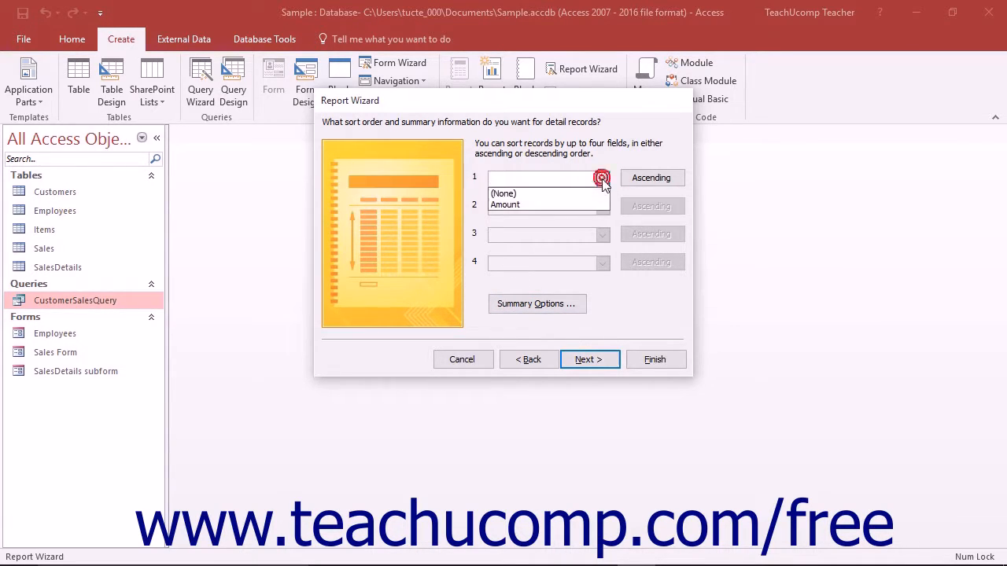
click(504, 204)
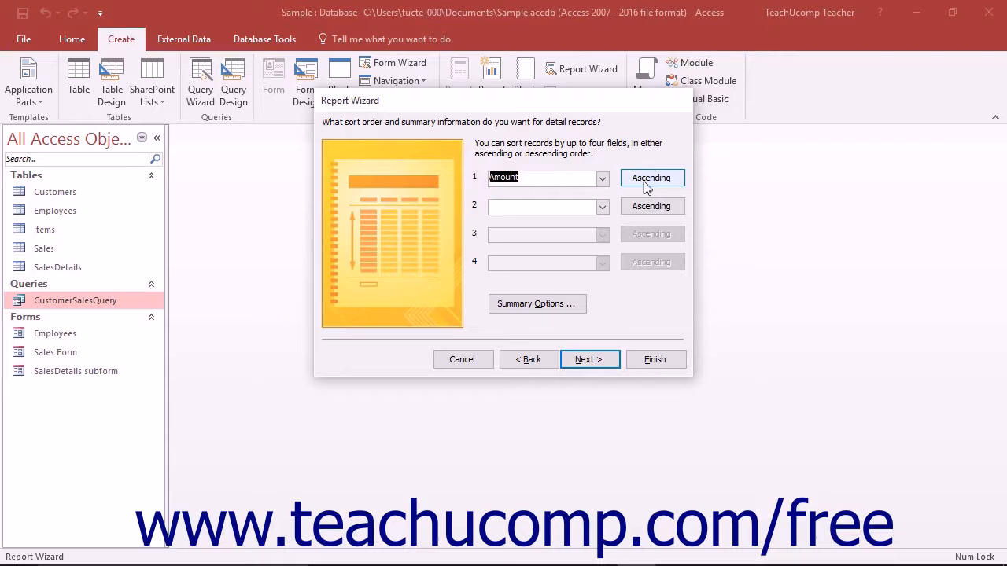
click(651, 178)
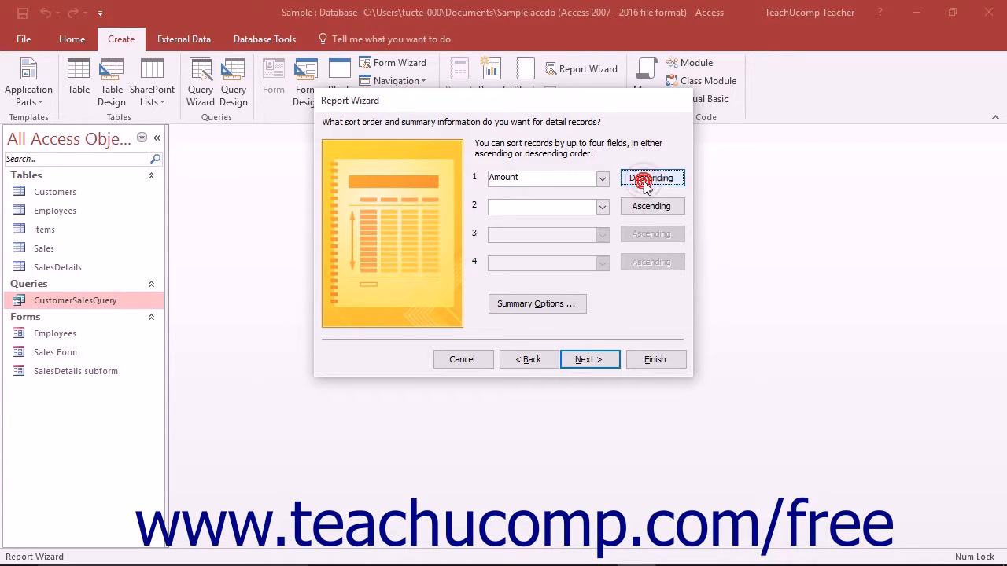
click(652, 177)
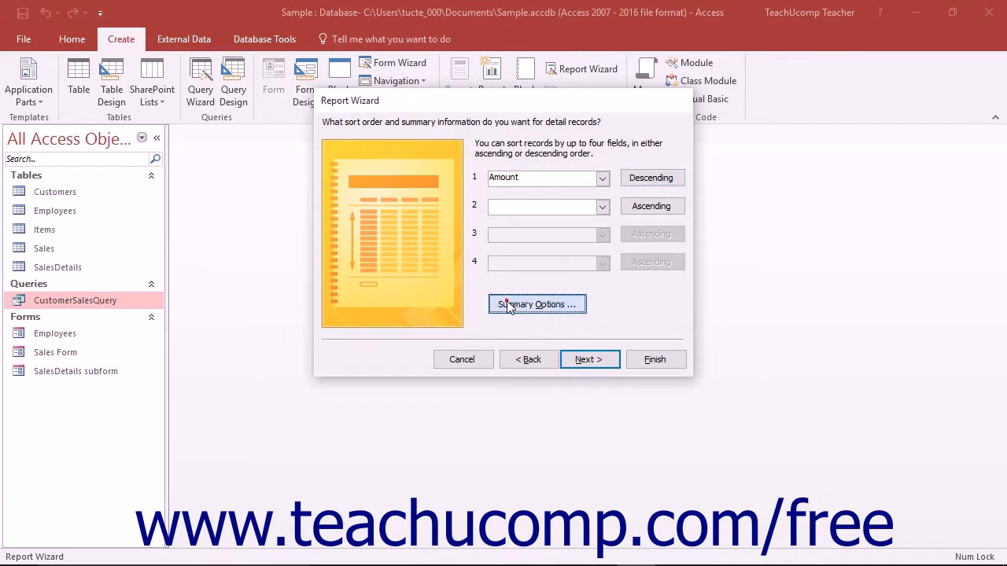
Step: Add a Sum of Amount summary showing detail and summary rows, without percent of total
click(537, 305)
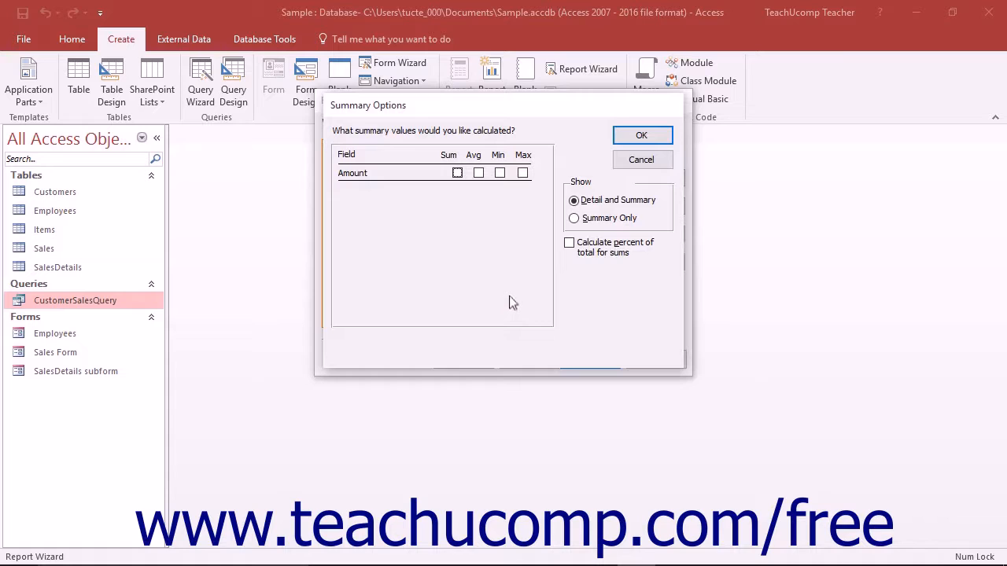
mouse_move(513, 289)
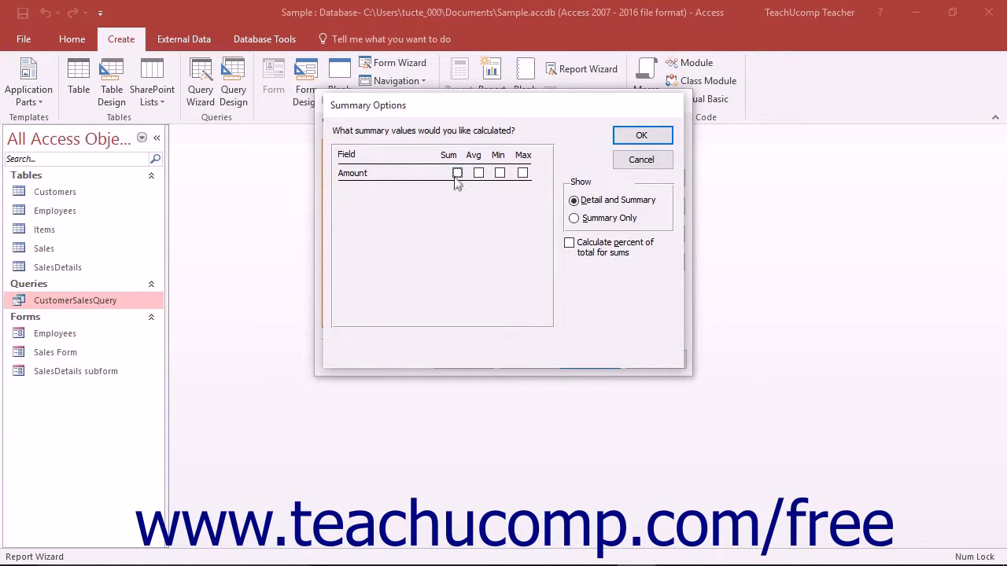
click(457, 172)
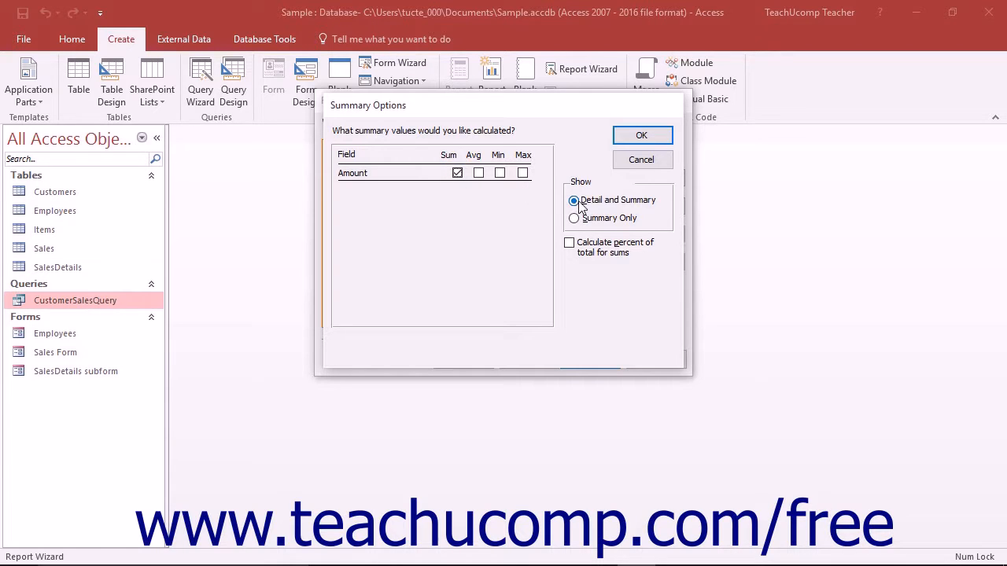
click(573, 218)
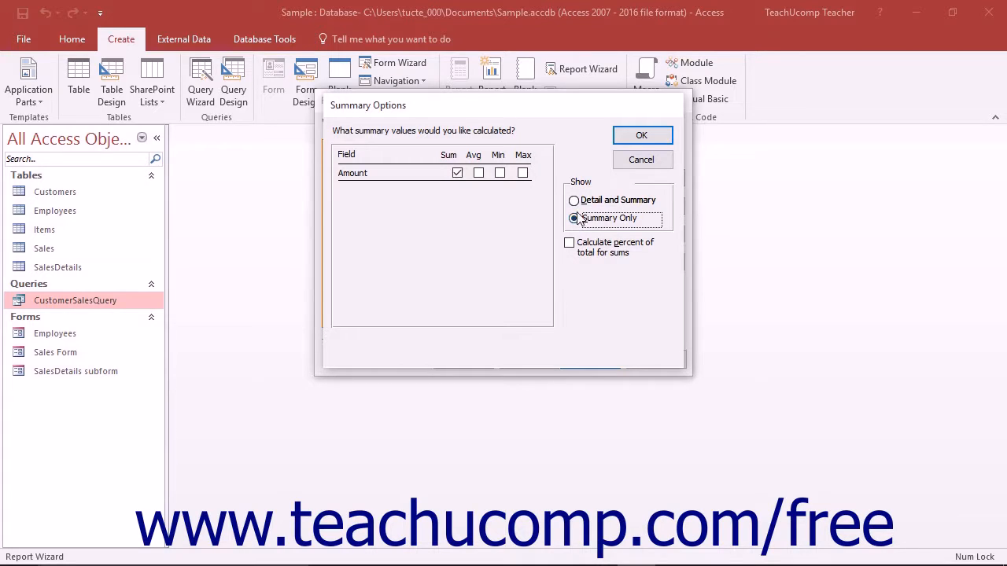
click(573, 199)
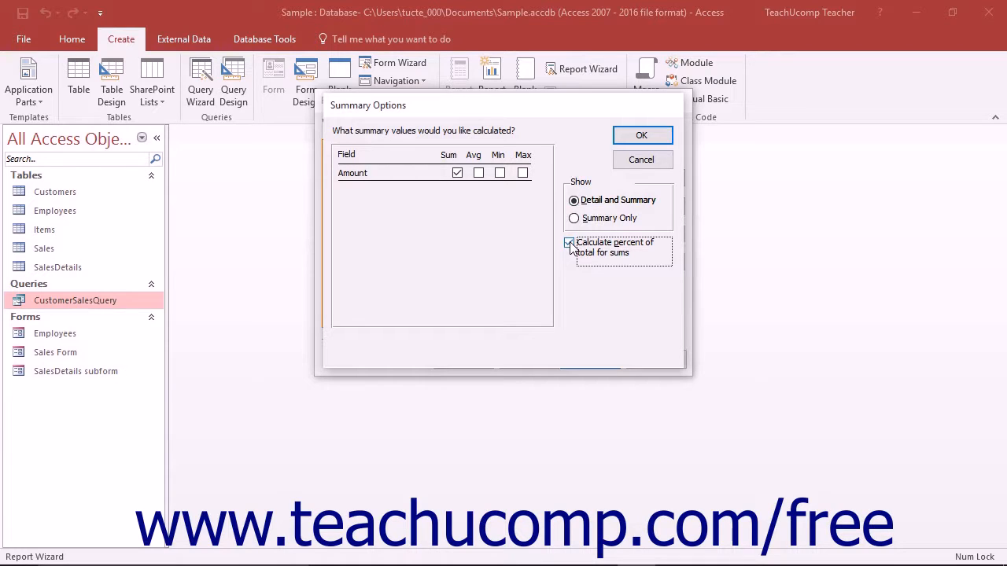
click(569, 243)
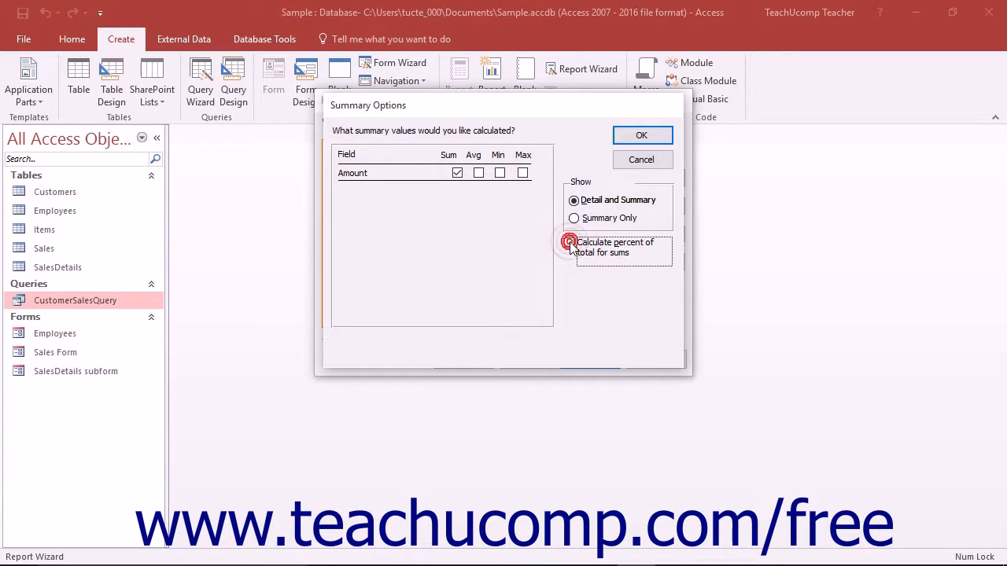
click(569, 243)
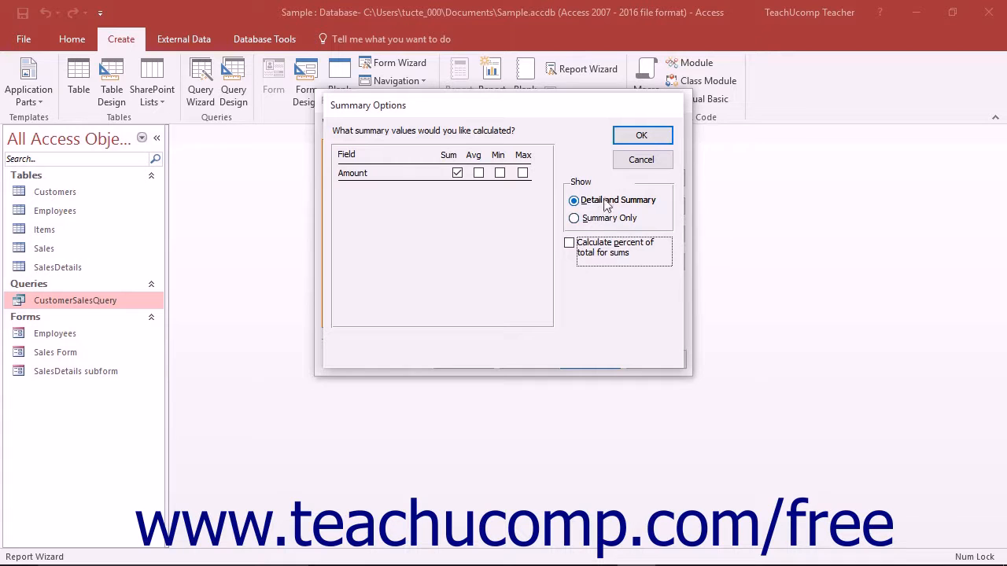
click(641, 134)
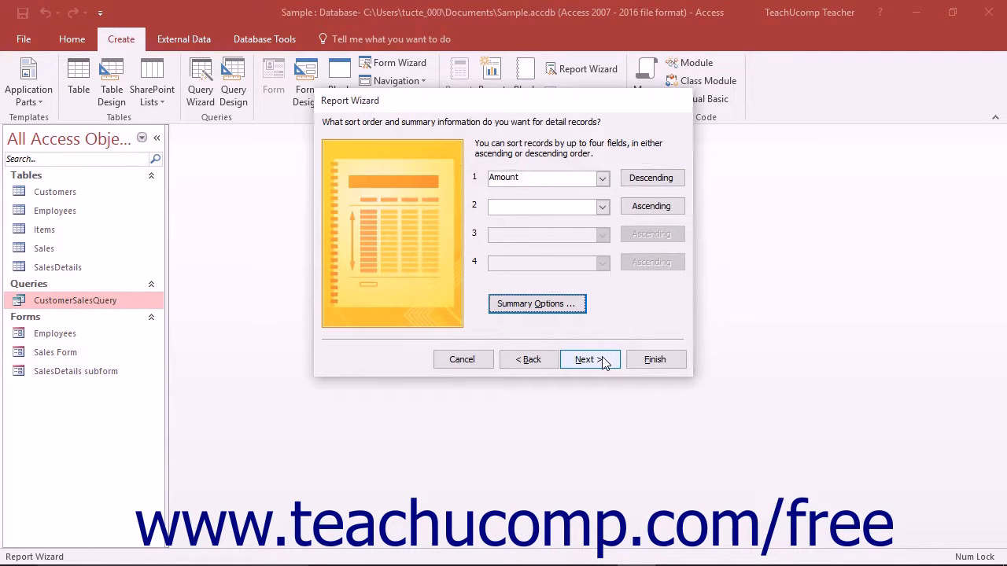
Step: Keep the Stepped layout and Portrait orientation after previewing Block, Outline and Landscape
click(586, 360)
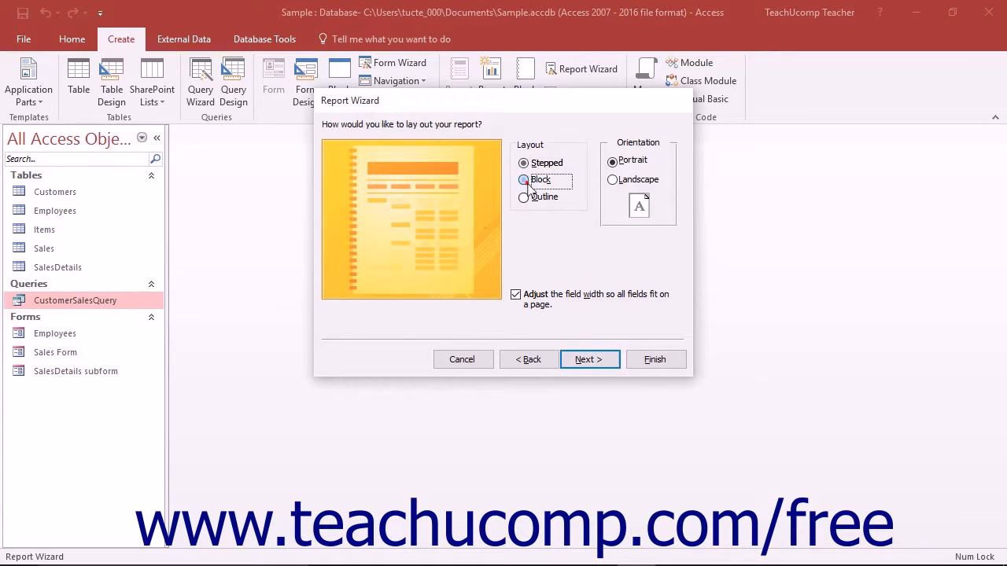
click(524, 197)
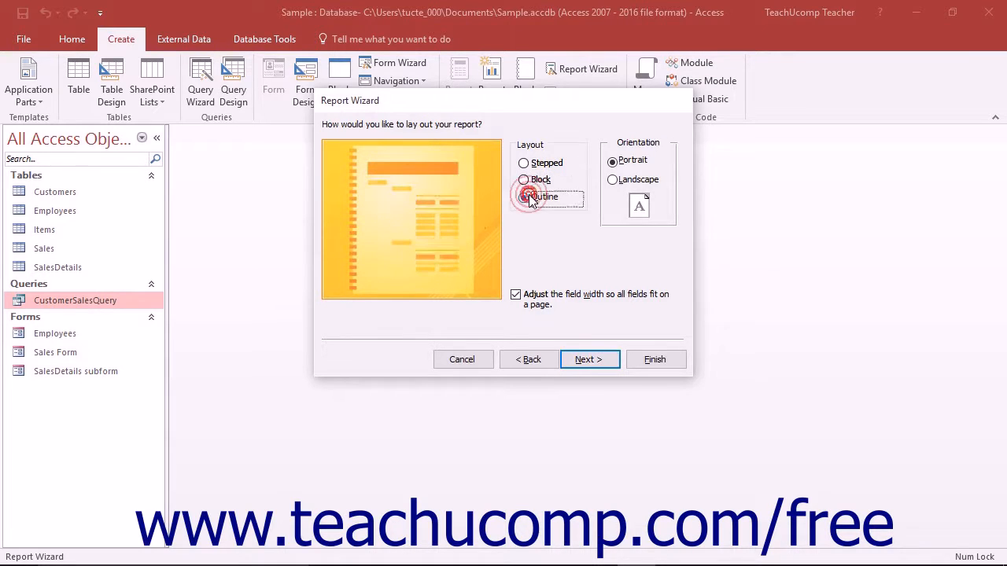
click(524, 162)
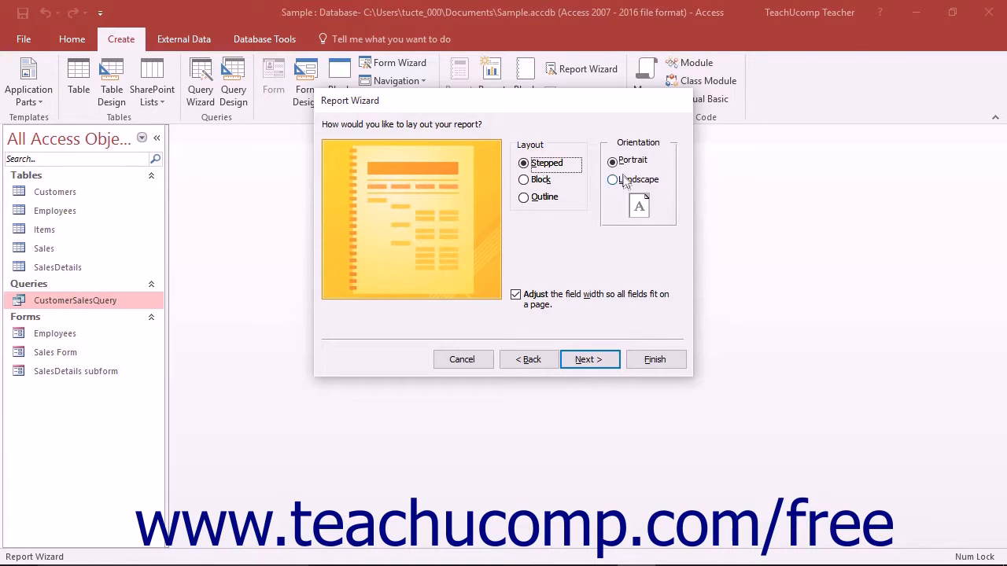
click(612, 179)
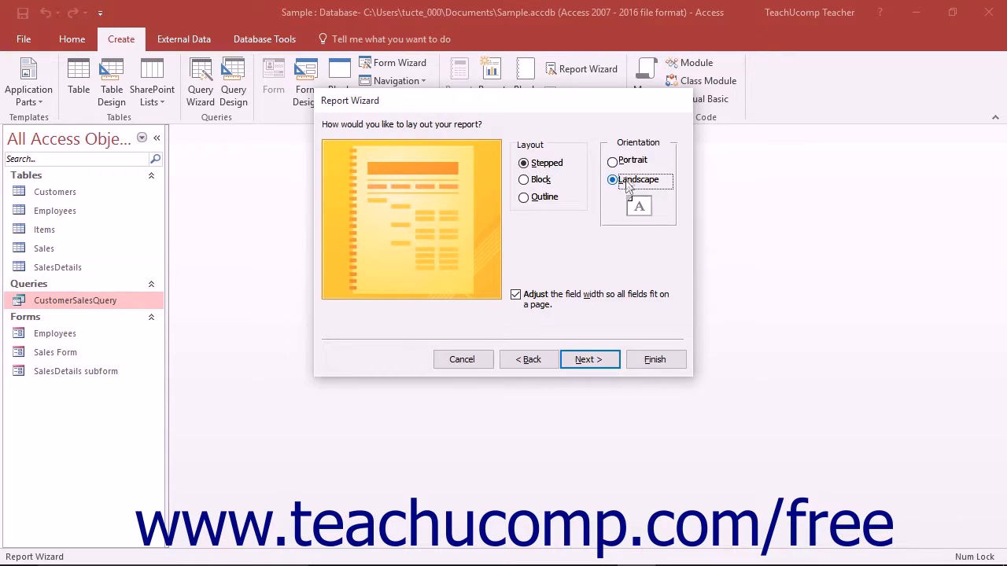
click(613, 161)
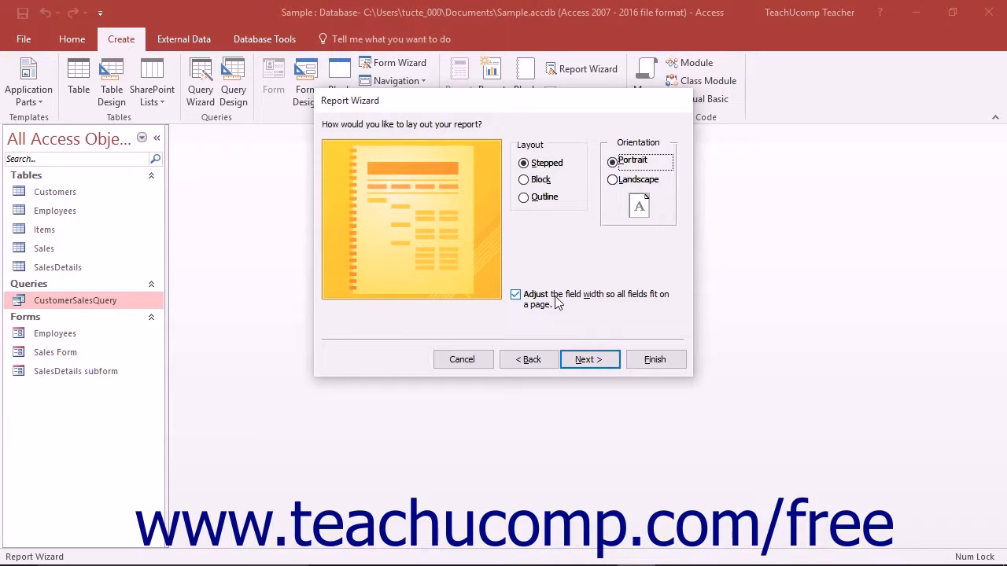
mouse_move(563, 307)
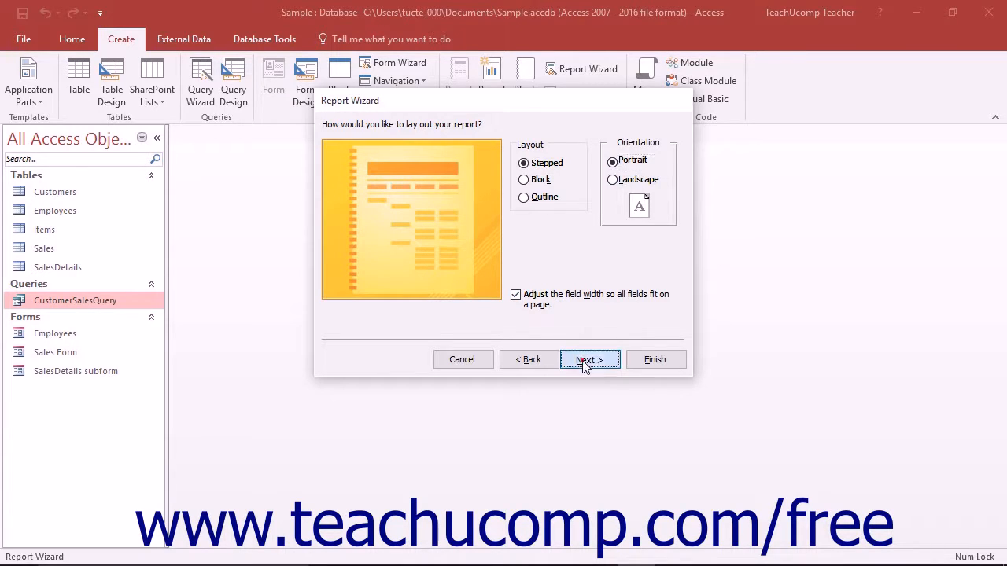
Step: Title the report 'Customers Report', keep preview selected, and finish the wizard
click(589, 360)
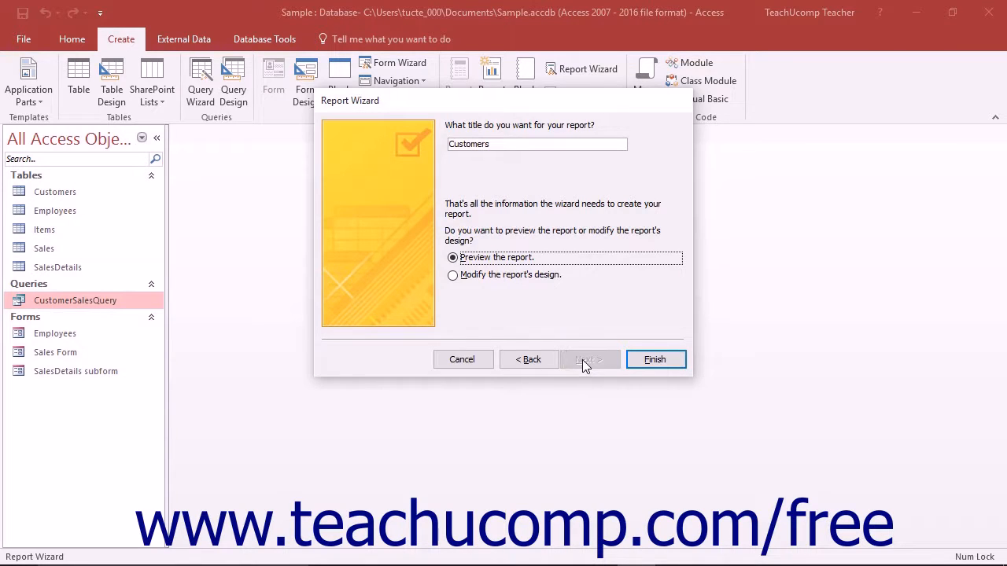
mouse_move(510, 167)
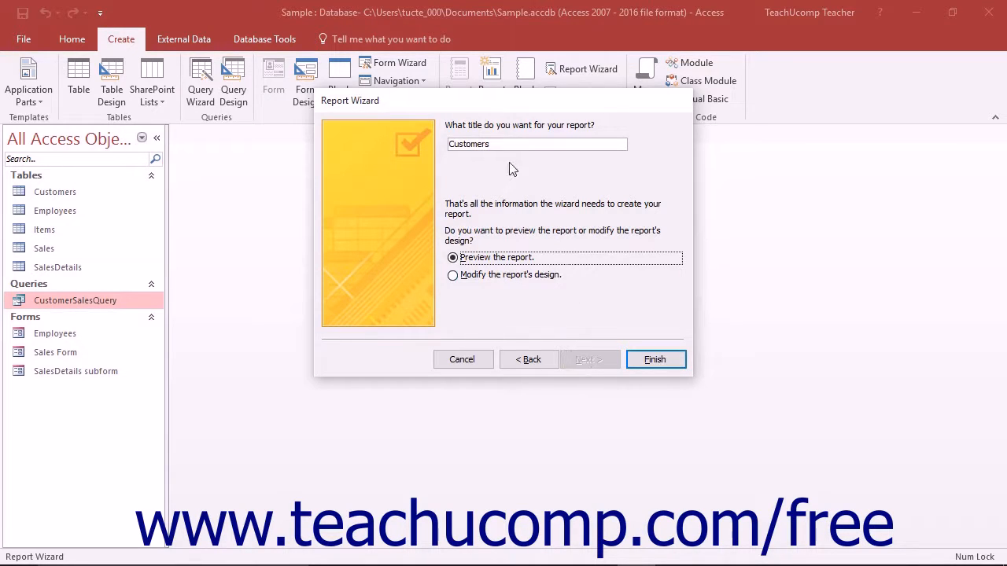
text(Rel)
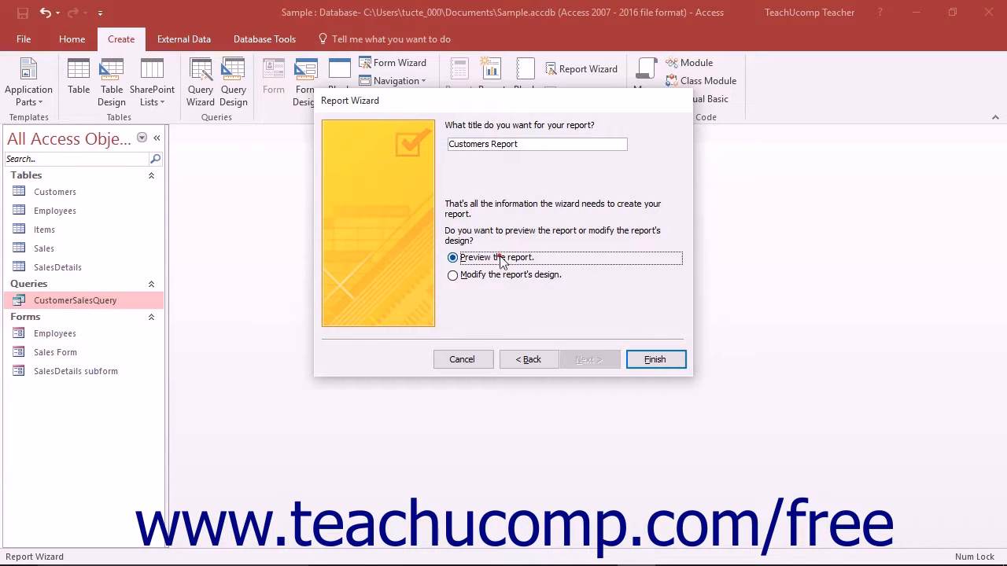
click(453, 275)
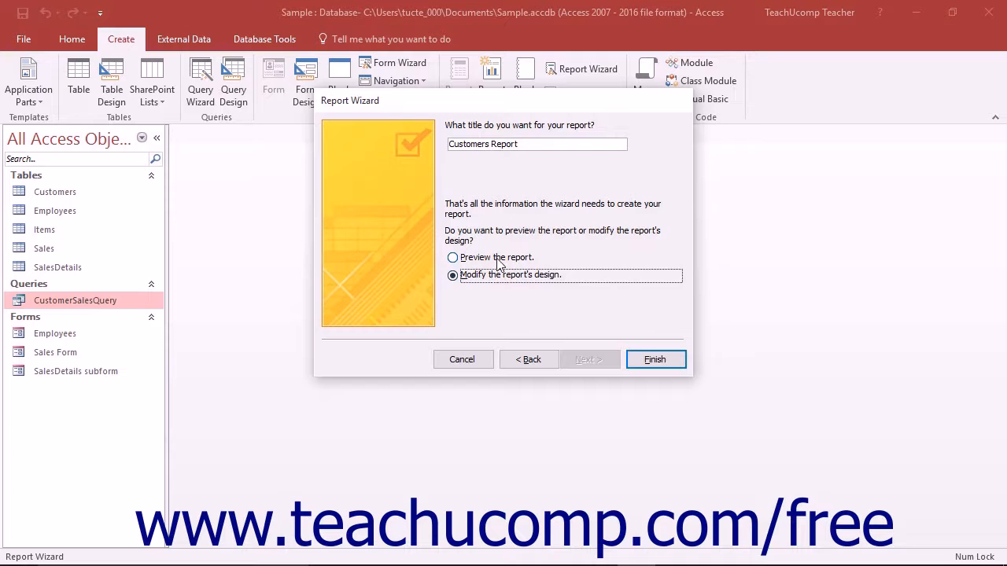
click(452, 258)
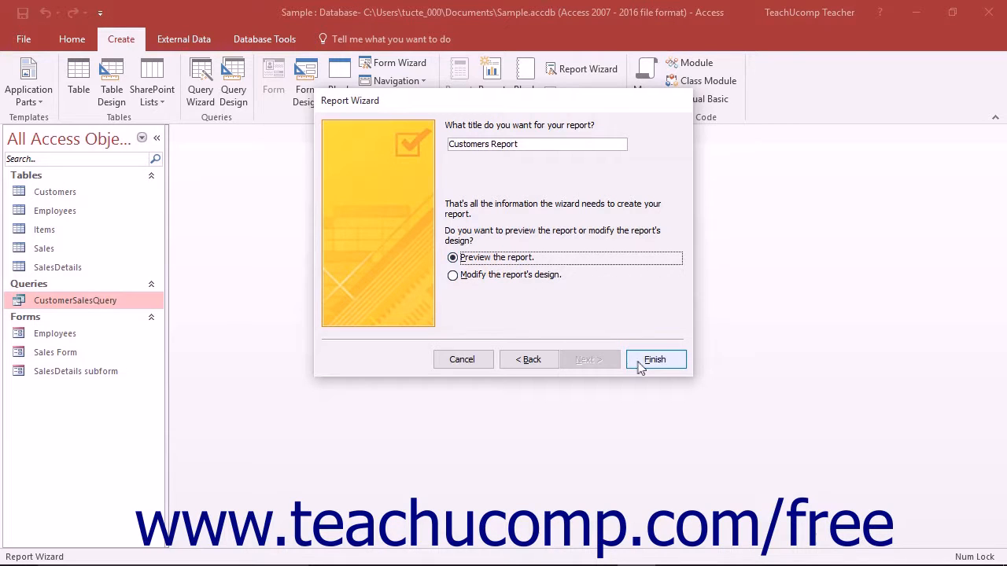
click(655, 359)
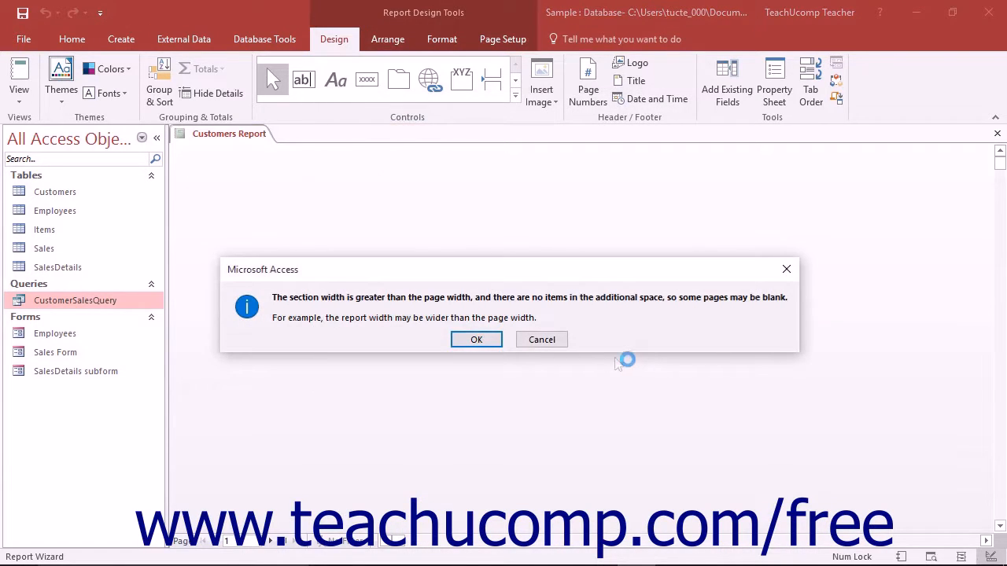